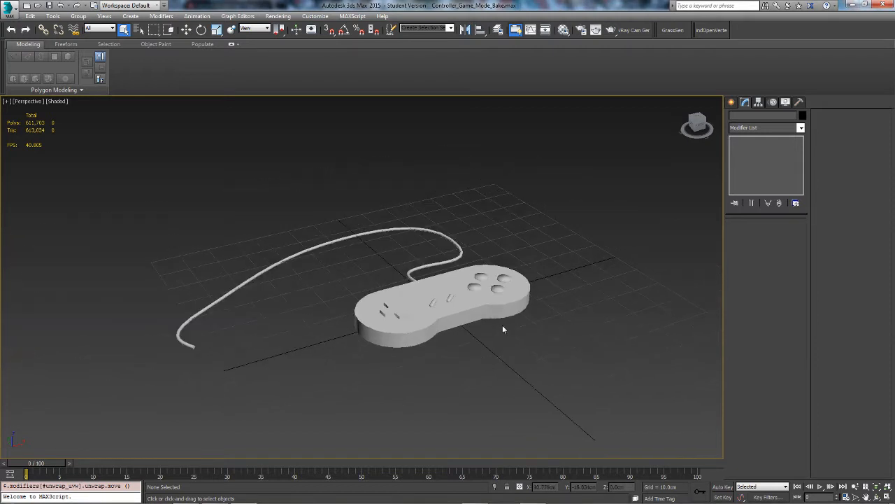
- Orbit and zoom in close on the controller body to view its map seams
{"action": "left_click_drag", "start_coordinate": [504, 329], "coordinate": [579, 319]}
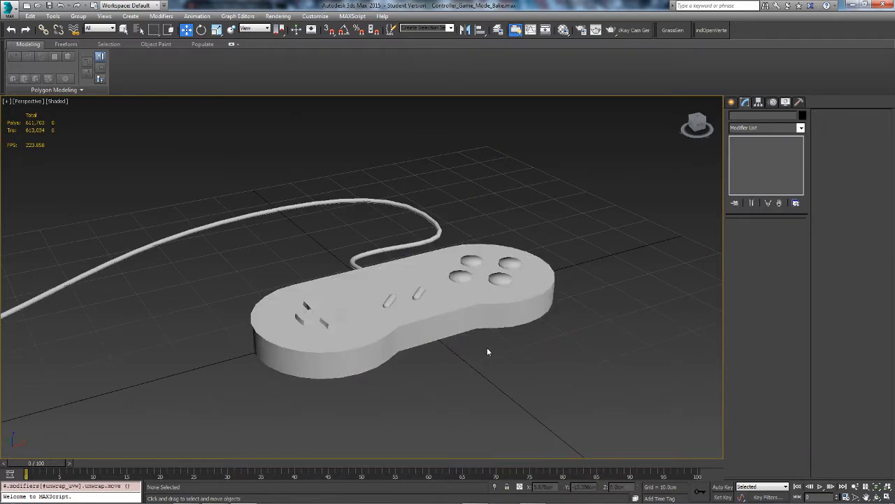
{"action": "left_click_drag", "start_coordinate": [488, 352], "coordinate": [450, 334]}
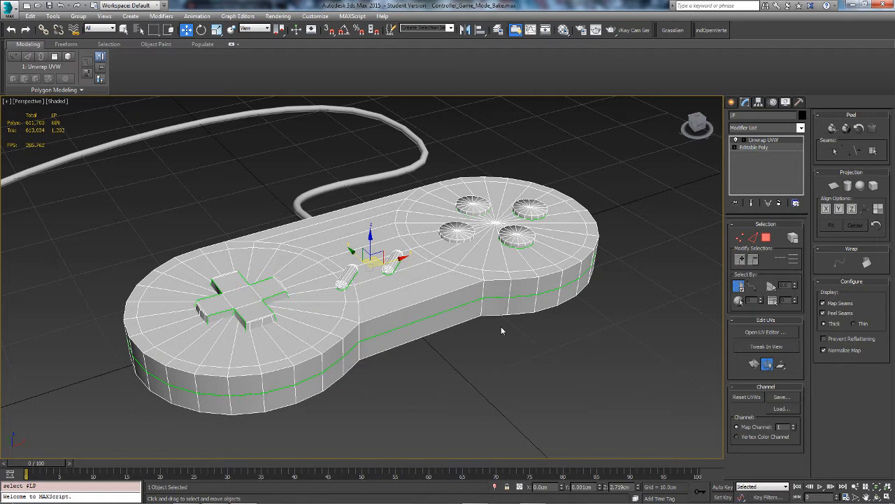
{"action": "mouse_move", "coordinate": [781, 347]}
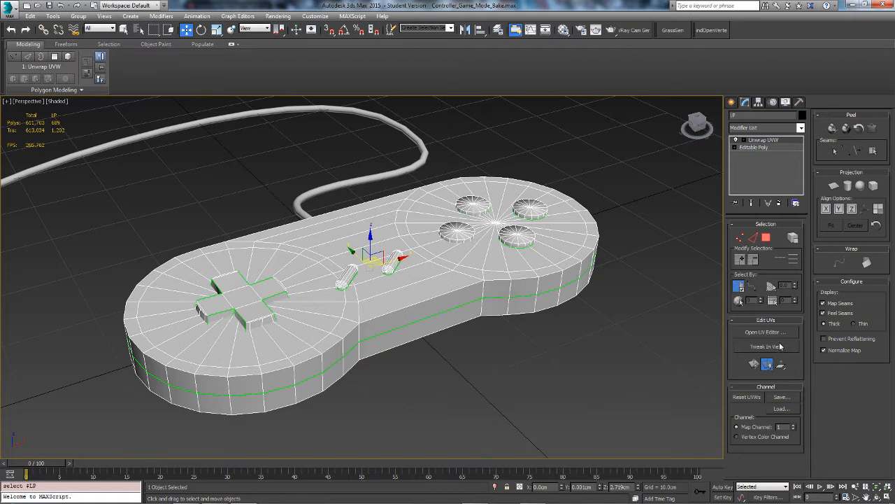
- In the UV editor, check map channel 2's default projection, then return to channel 1
{"action": "left_click", "coordinate": [765, 332]}
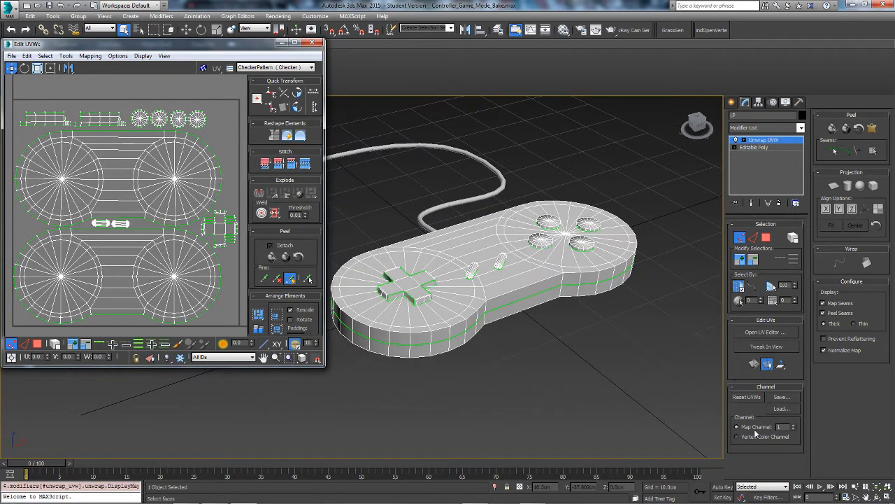
{"action": "left_click", "coordinate": [793, 427]}
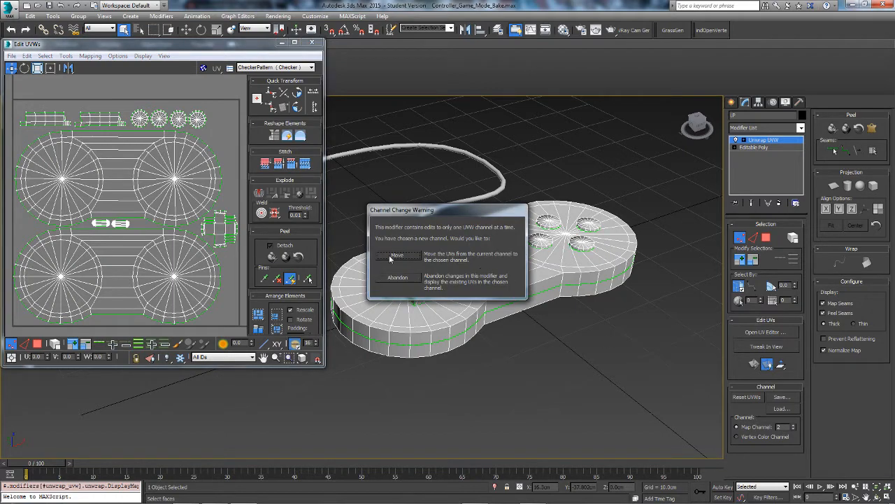
{"action": "mouse_move", "coordinate": [446, 280]}
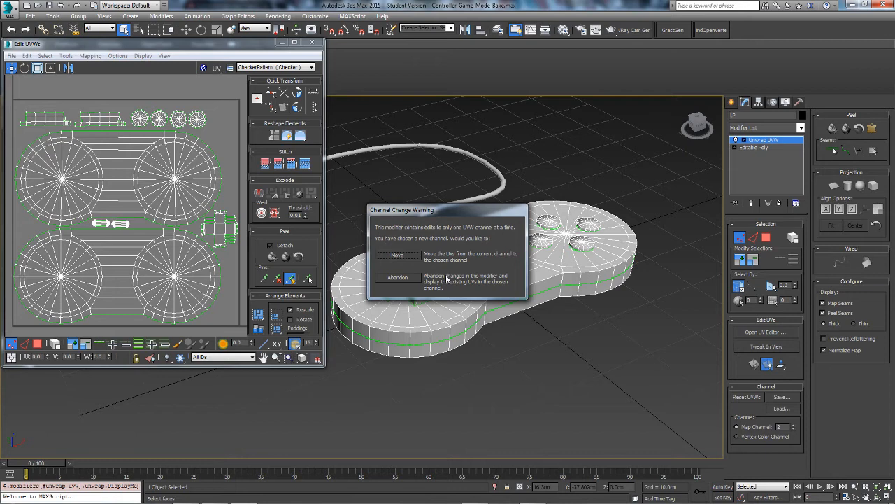
{"action": "mouse_move", "coordinate": [448, 294]}
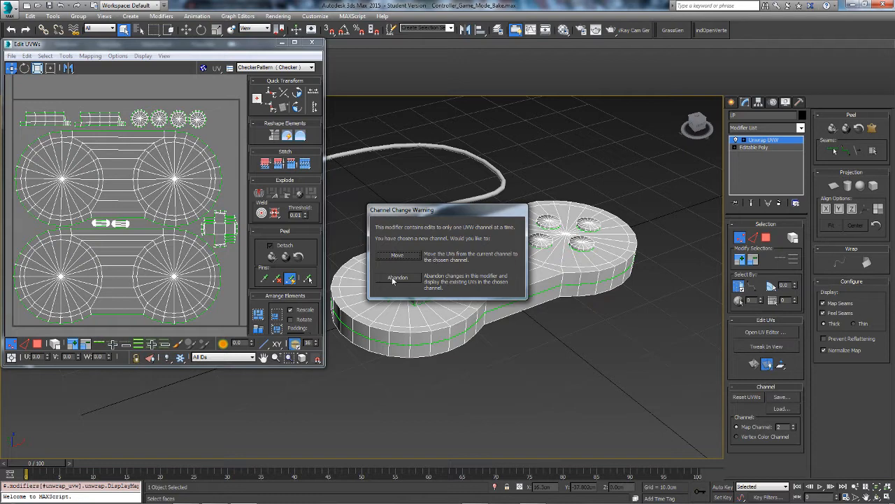
{"action": "left_click", "coordinate": [397, 254]}
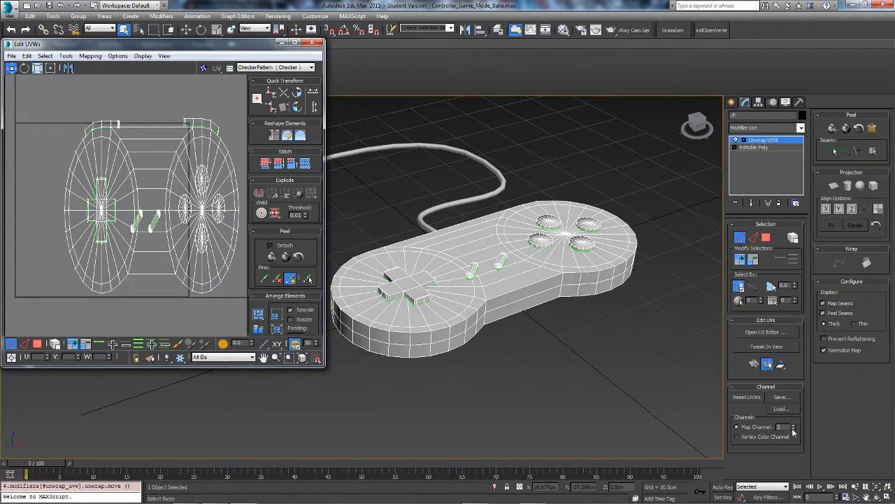
{"action": "left_click", "coordinate": [793, 426]}
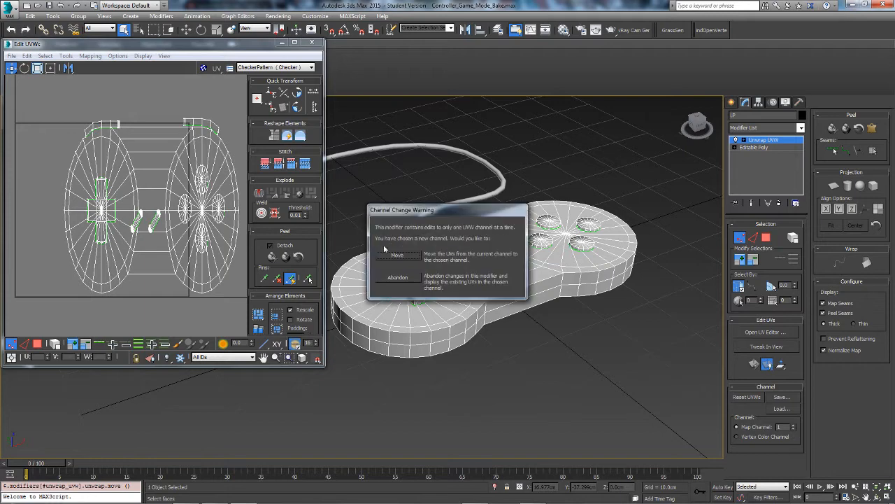
{"action": "left_click", "coordinate": [398, 254]}
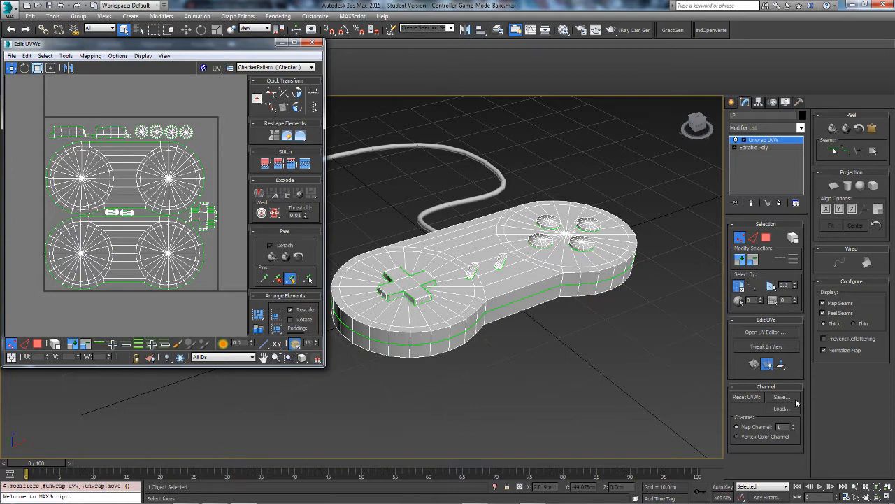
- Save the channel 1 UVs to the Desktop as Snes_Controller_UV
{"action": "left_click", "coordinate": [781, 397]}
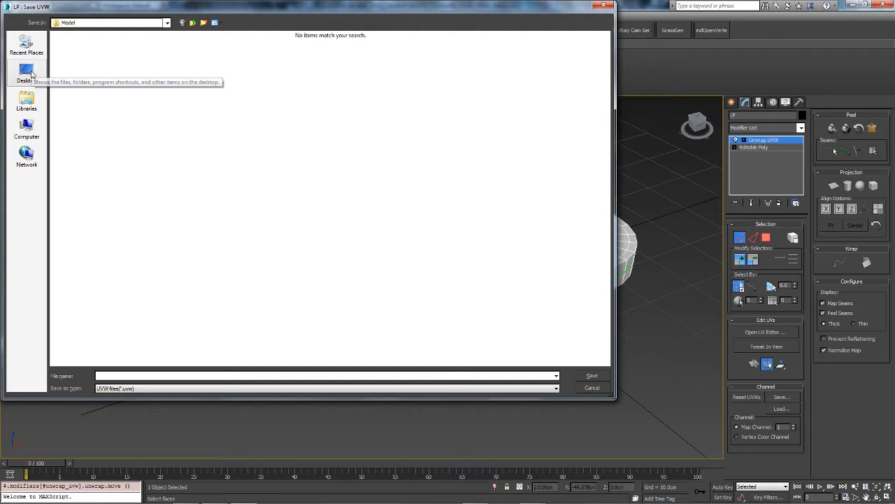
{"action": "left_click", "coordinate": [26, 73]}
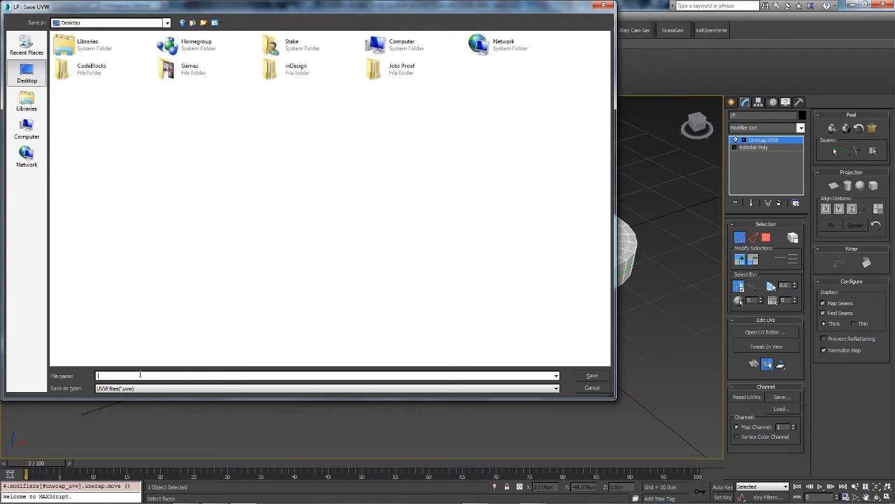
{"action": "type", "text": "Snes_Controller_UV"}
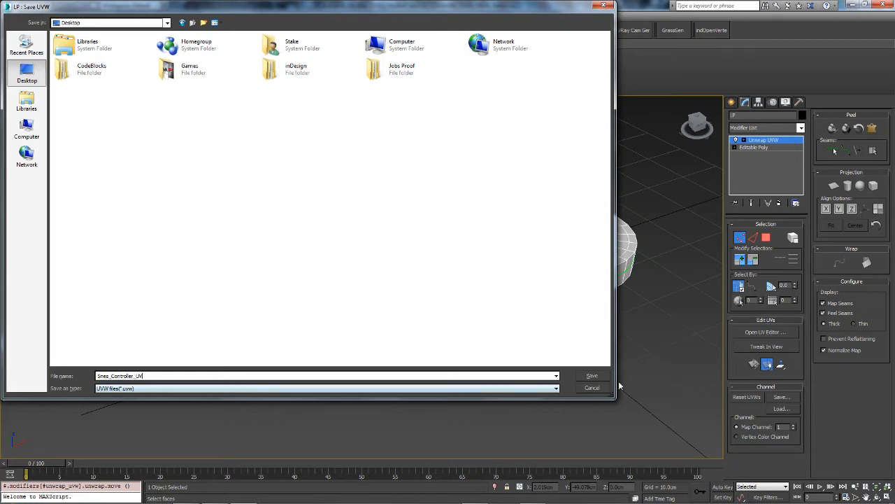
{"action": "left_click", "coordinate": [592, 375]}
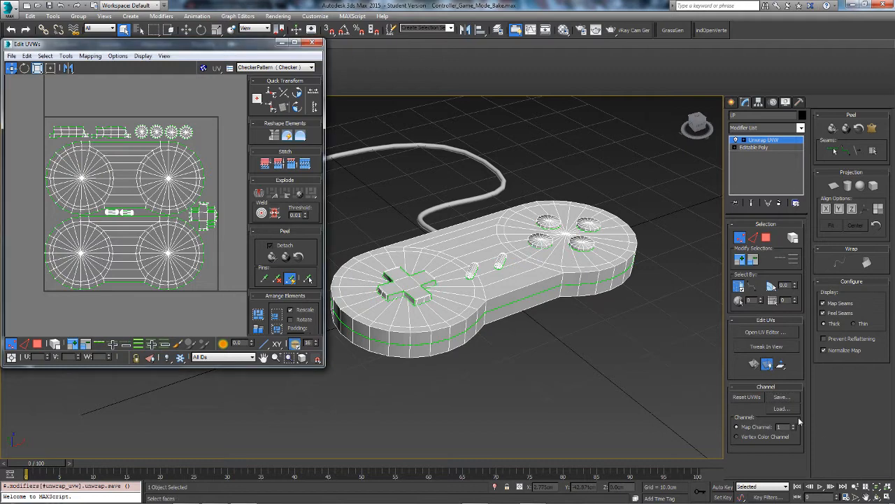
- Switch to map channel 2, abandon edits, and load Snes_Controller_UV.uvw
{"action": "left_click", "coordinate": [793, 424]}
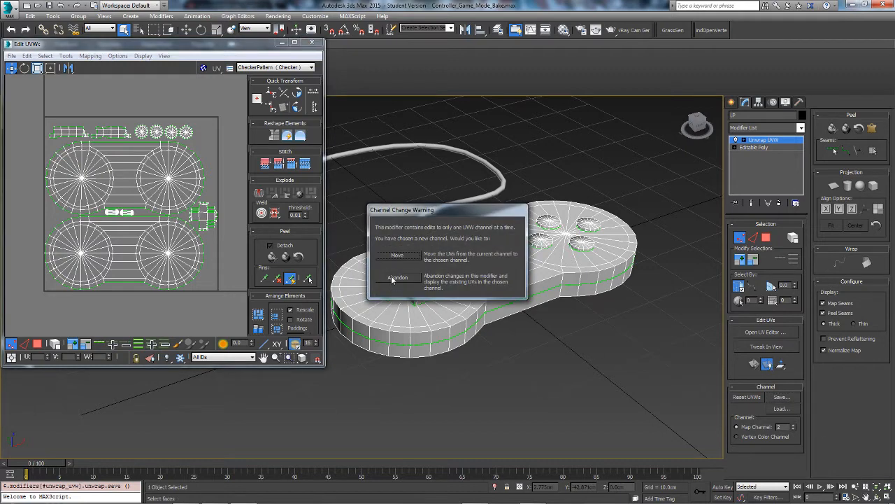
{"action": "left_click", "coordinate": [397, 278]}
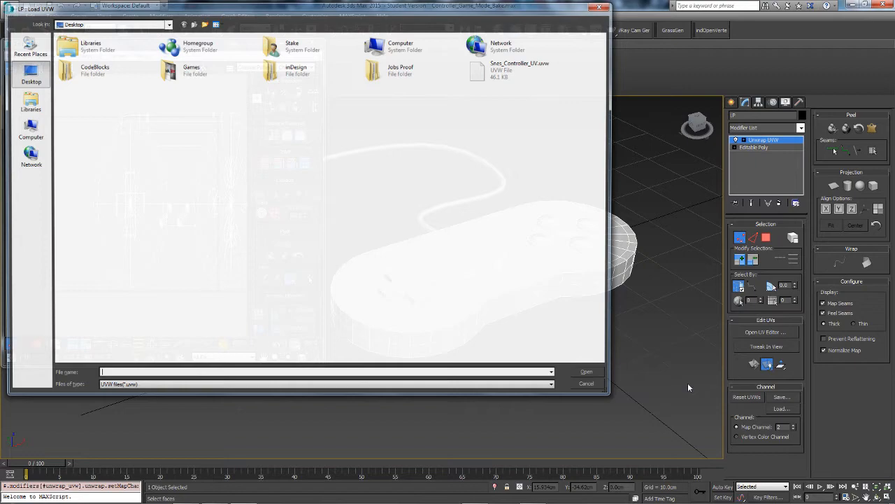
{"action": "left_click", "coordinate": [586, 372]}
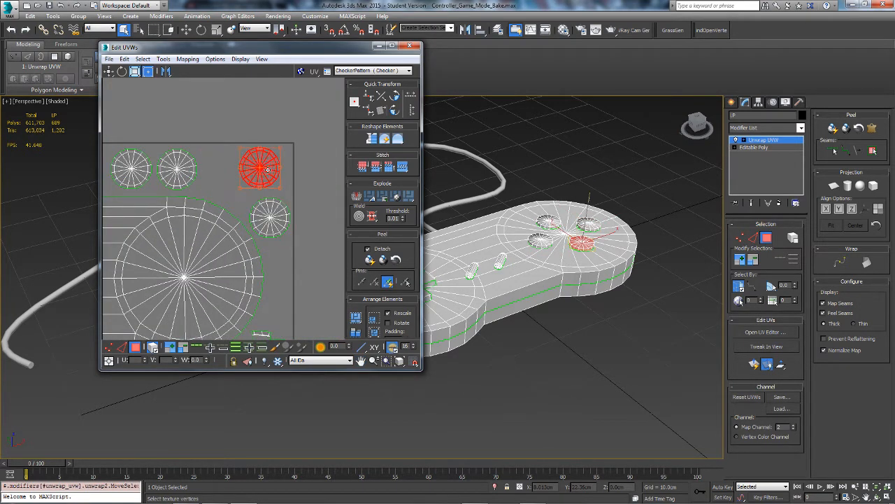
- Move two button UV islands into the top row, then collapse the modifier stack
{"action": "left_click_drag", "start_coordinate": [260, 168], "coordinate": [226, 164]}
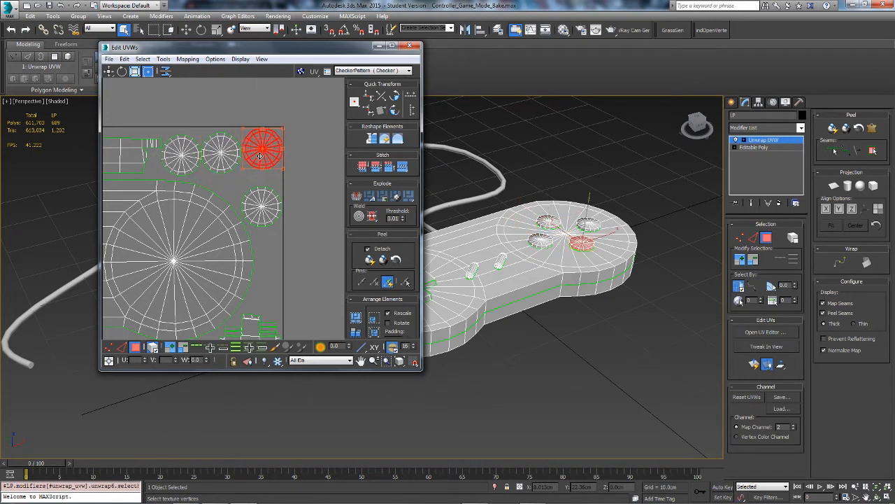
{"action": "left_click_drag", "start_coordinate": [263, 149], "coordinate": [224, 171]}
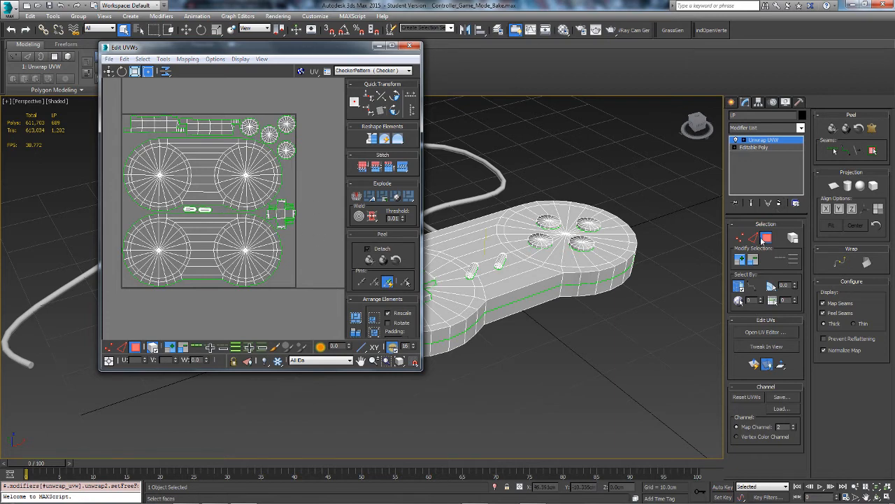
{"action": "right_click", "coordinate": [762, 139]}
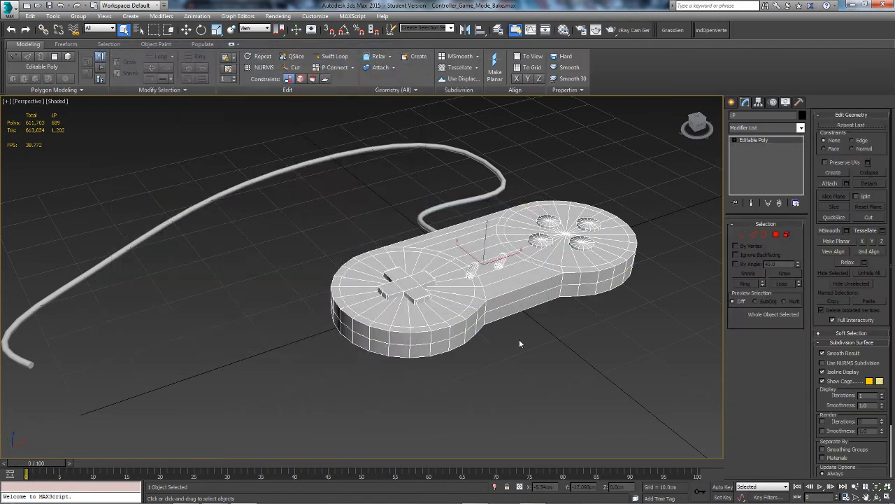
- Add Unwrap UVW to the collapsed controller and view map channel 2 in the UV editor
{"action": "left_click_drag", "start_coordinate": [520, 344], "coordinate": [569, 276]}
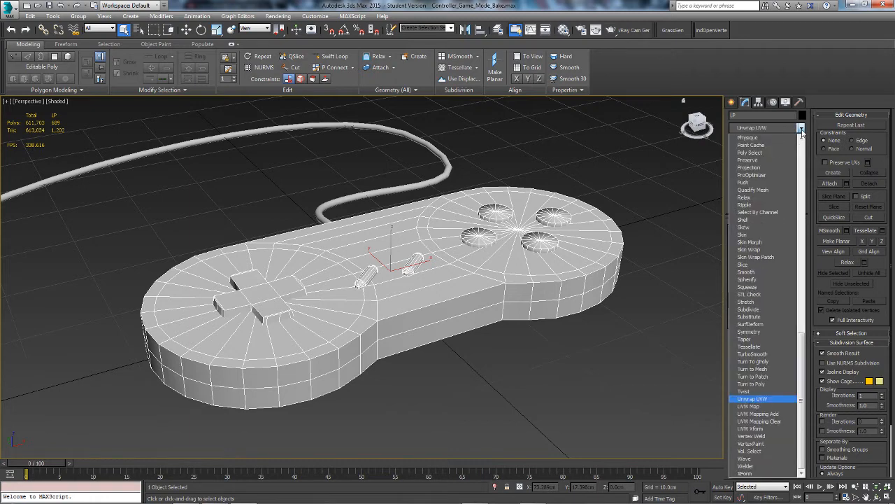
{"action": "left_click", "coordinate": [753, 398]}
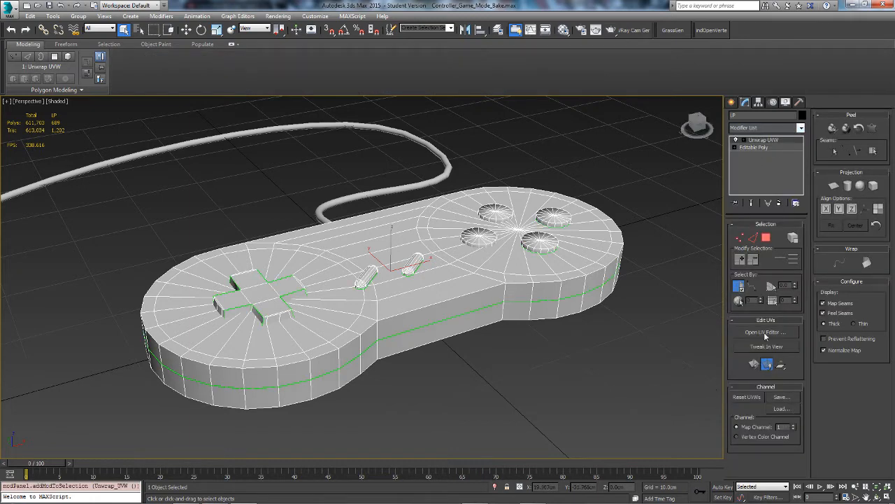
{"action": "left_click", "coordinate": [766, 331]}
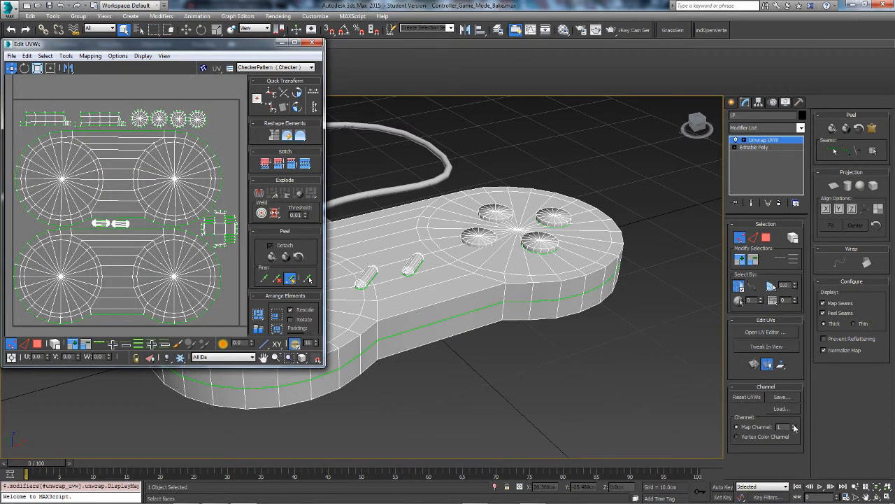
{"action": "left_click", "coordinate": [793, 427]}
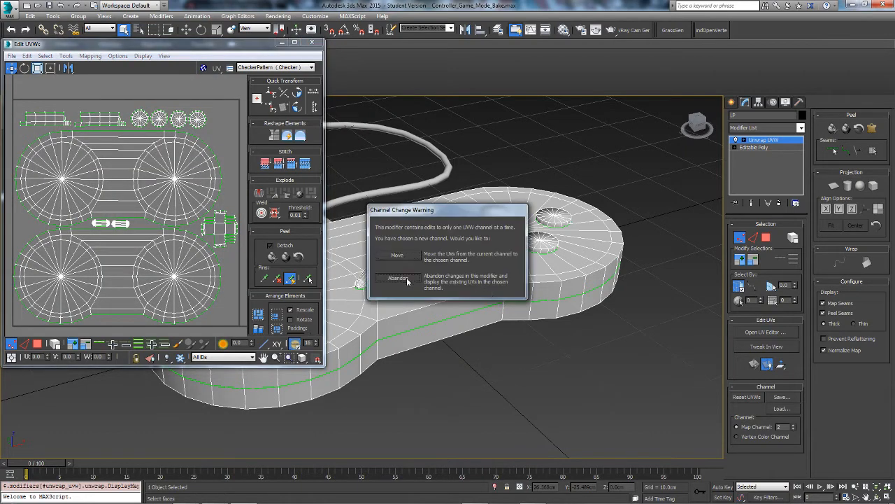
{"action": "left_click", "coordinate": [398, 278]}
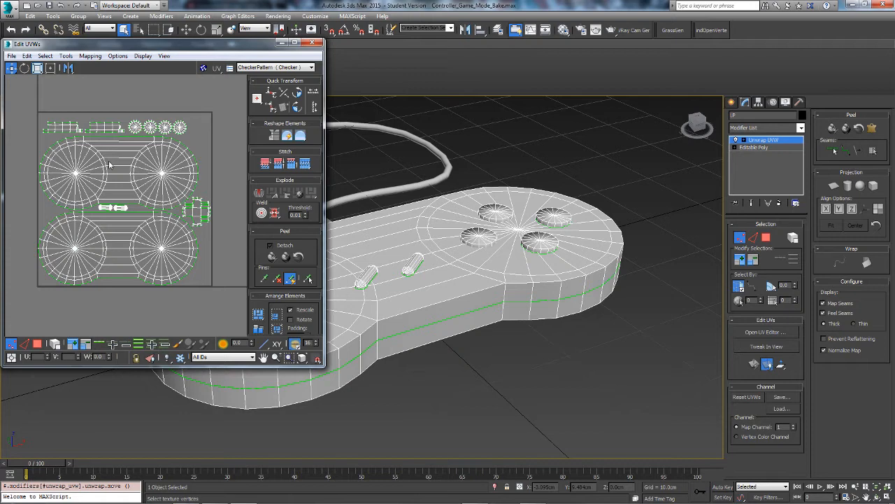
{"action": "mouse_move", "coordinate": [128, 157]}
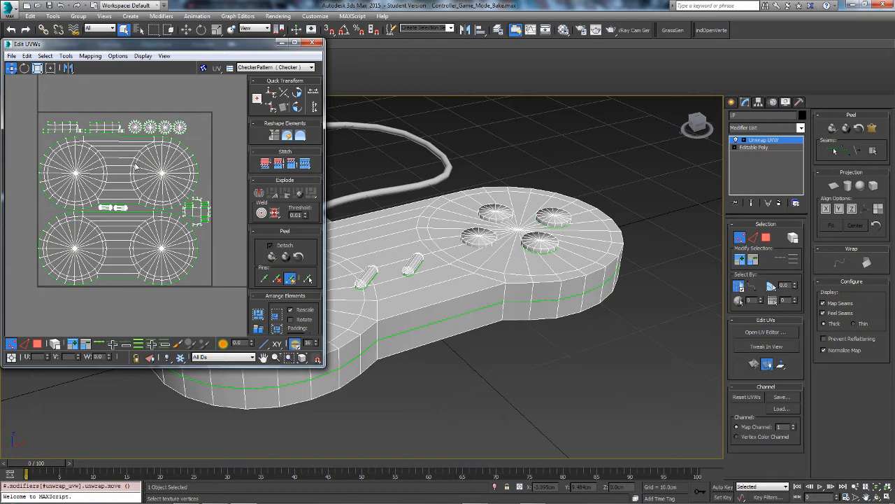
{"action": "mouse_move", "coordinate": [227, 228]}
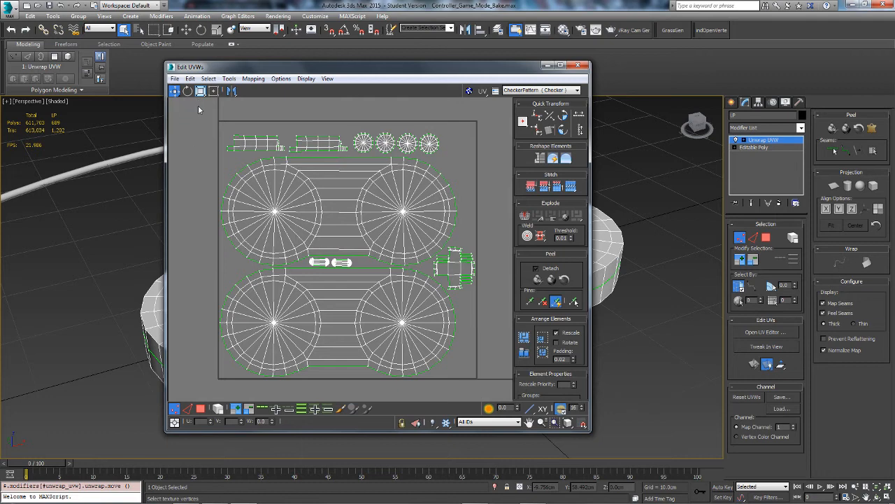
{"action": "mouse_move", "coordinate": [420, 115]}
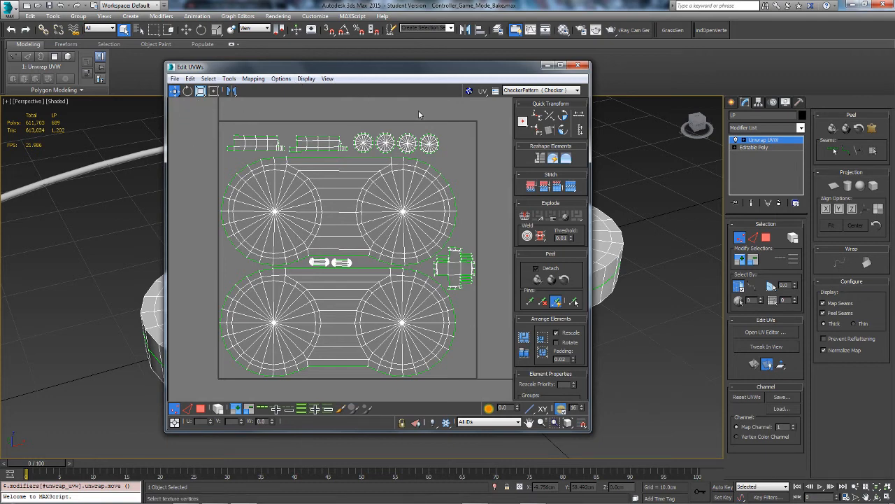
- Recentre the UV layout in the Edit UVWs window, then close the editor
{"action": "left_click_drag", "start_coordinate": [378, 66], "coordinate": [406, 70]}
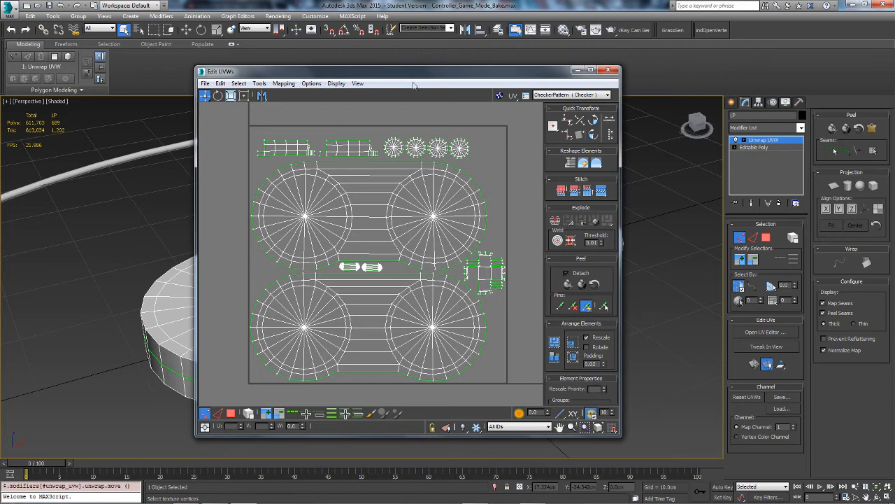
{"action": "left_click", "coordinate": [608, 70]}
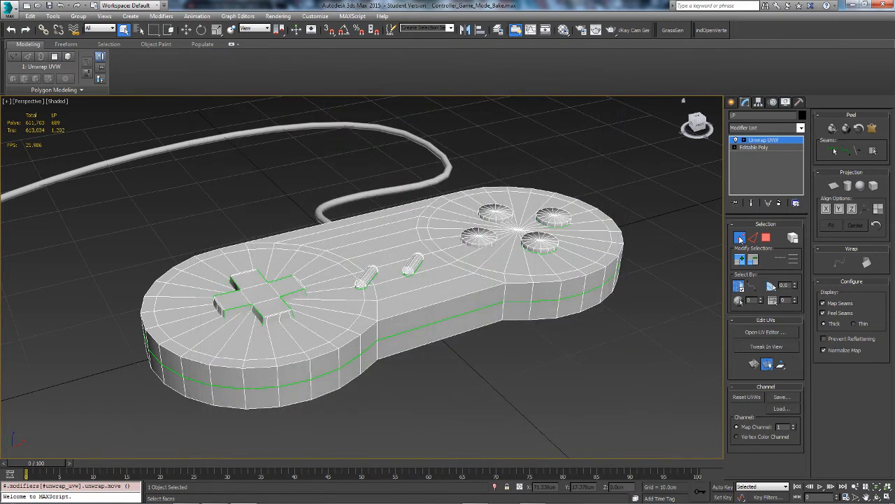